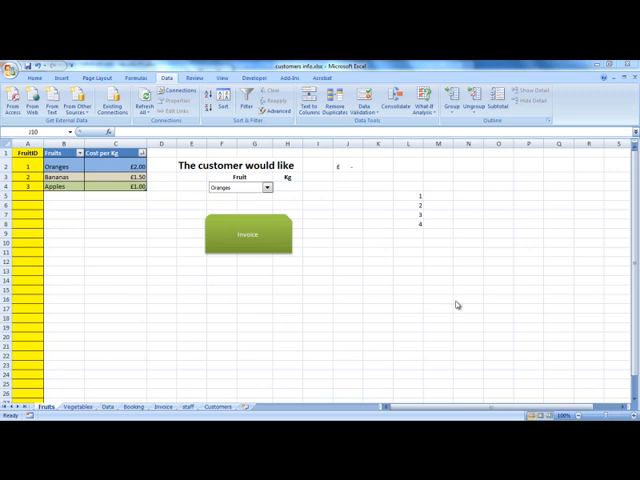
{"action": "mouse_move", "coordinate": [458, 311]}
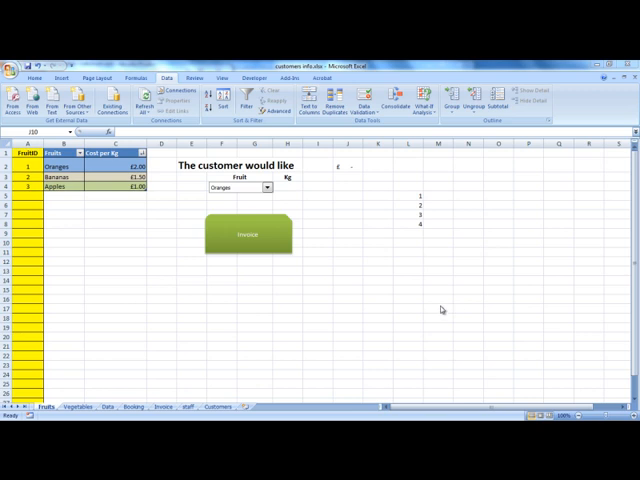
{"action": "mouse_move", "coordinate": [432, 277]}
{"action": "type", "text": "6"}
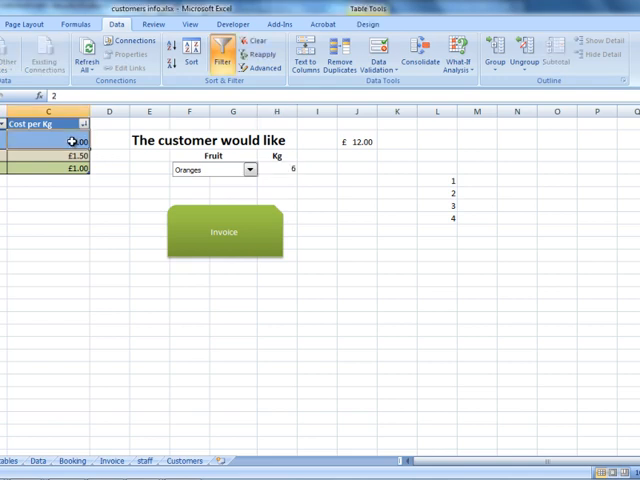
Step: Check J2's =H4*C2 formula, then enter -6 in H4 to see the error total
{"action": "left_click", "coordinate": [357, 141]}
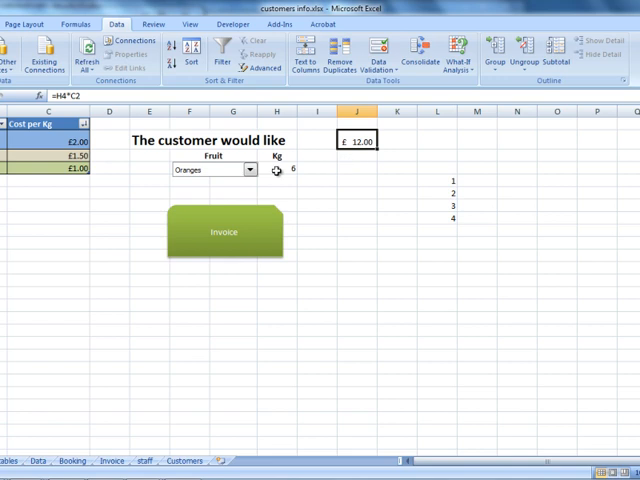
{"action": "left_click", "coordinate": [277, 165]}
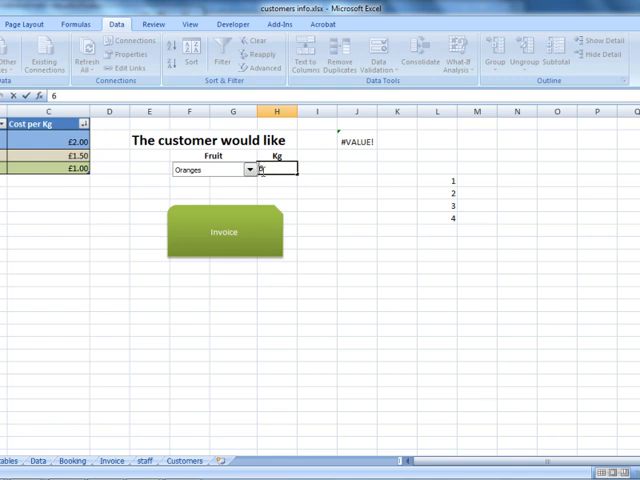
{"action": "type", "text": "-6"}
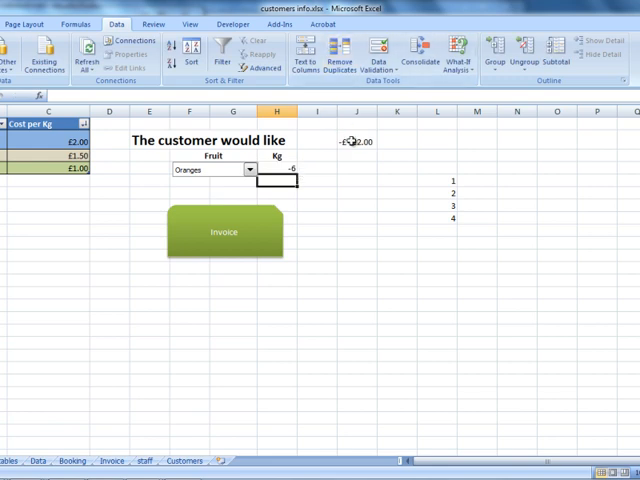
{"action": "left_click", "coordinate": [356, 140]}
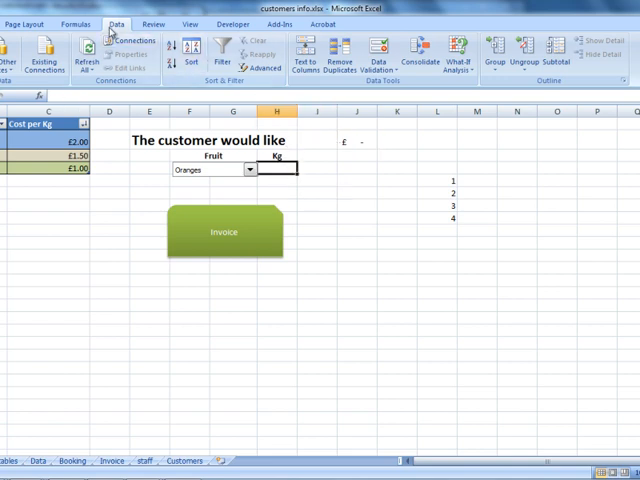
Step: Restrict H4 with data validation to Decimal values greater than or equal to 0
{"action": "left_click", "coordinate": [357, 62]}
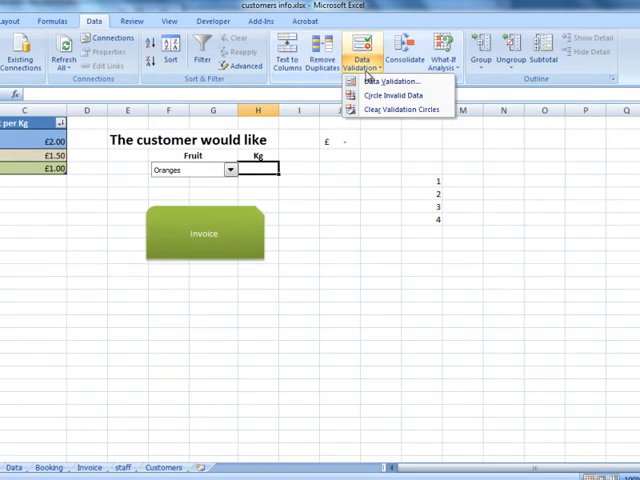
{"action": "left_click", "coordinate": [398, 81]}
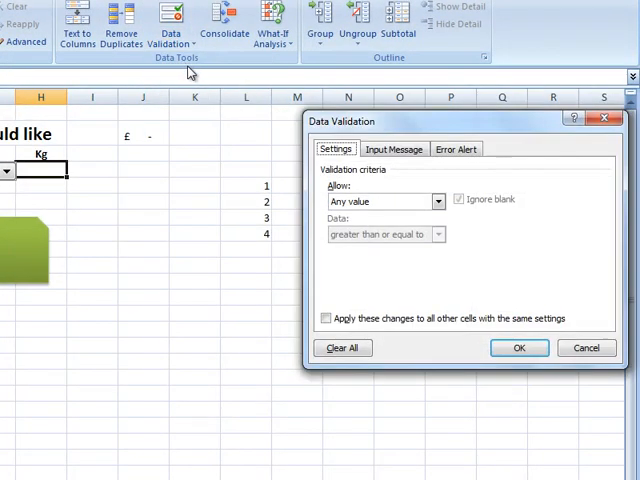
{"action": "left_click", "coordinate": [438, 201]}
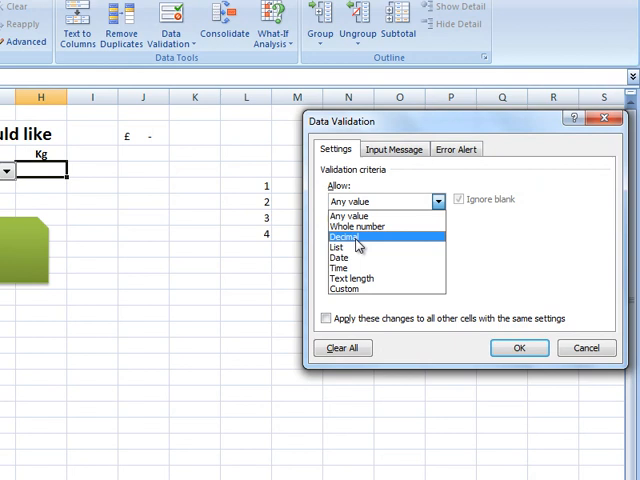
{"action": "left_click", "coordinate": [342, 238]}
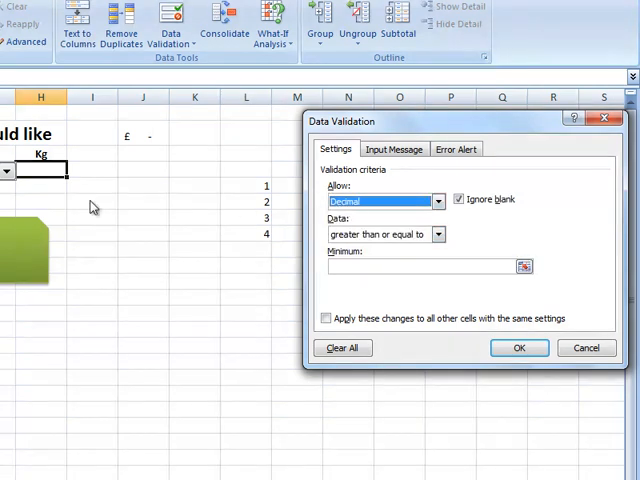
{"action": "mouse_move", "coordinate": [70, 178]}
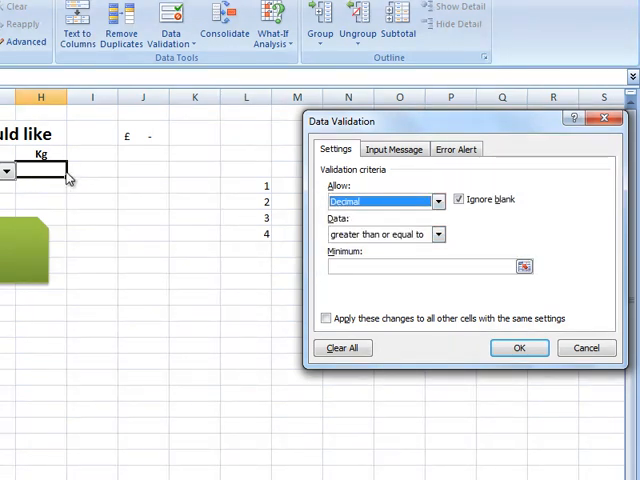
{"action": "left_click", "coordinate": [437, 201]}
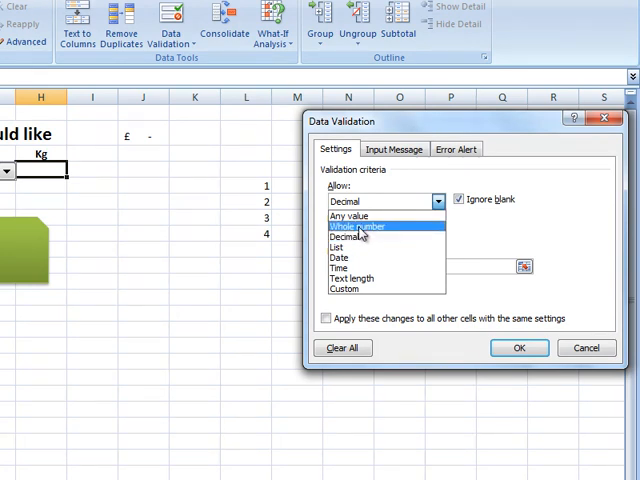
{"action": "left_click", "coordinate": [360, 238]}
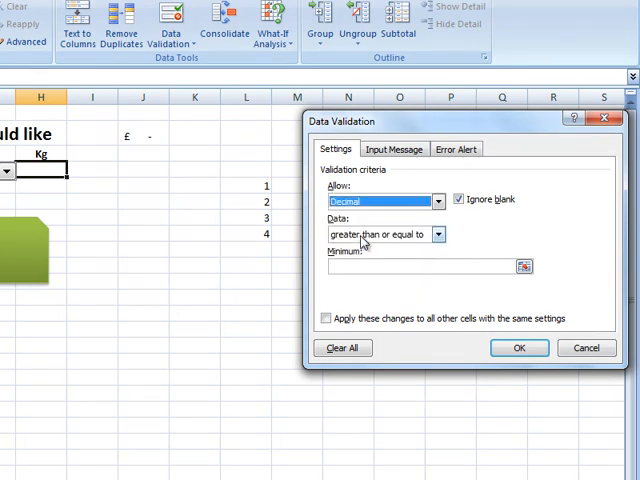
{"action": "mouse_move", "coordinate": [368, 242]}
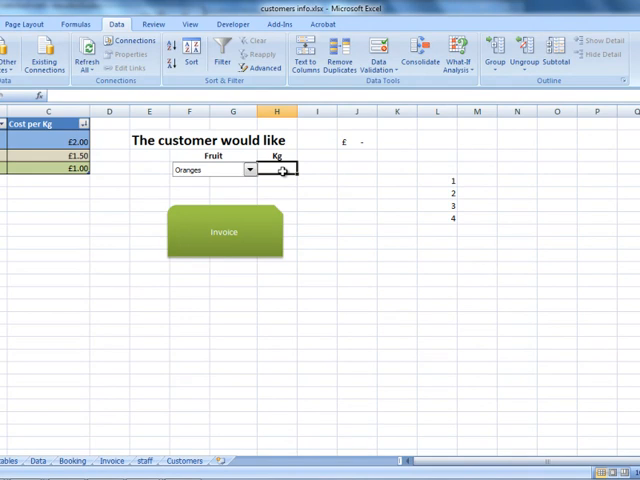
Step: Test H4: retry after 'hg' and -1 are rejected, then enter 23.6 for £47.20
{"action": "type", "text": "hg"}
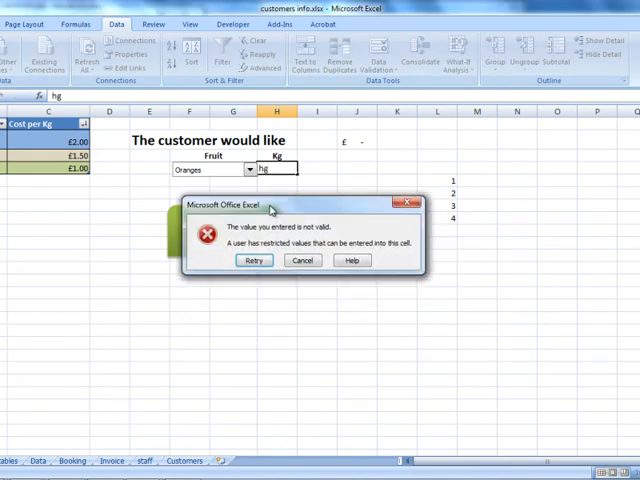
{"action": "left_click", "coordinate": [253, 260]}
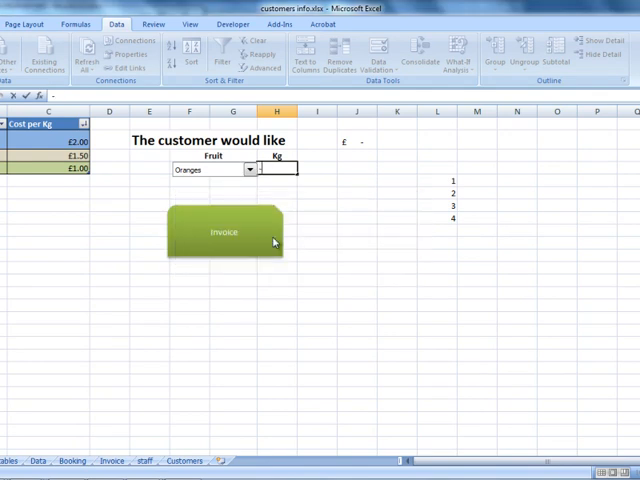
{"action": "type", "text": "-1"}
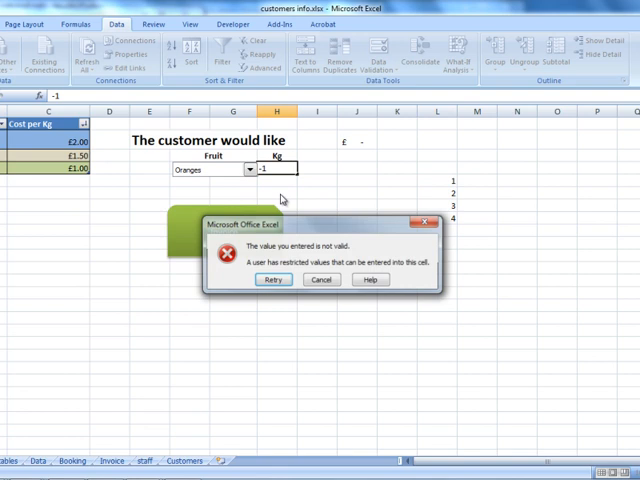
{"action": "left_click", "coordinate": [274, 279]}
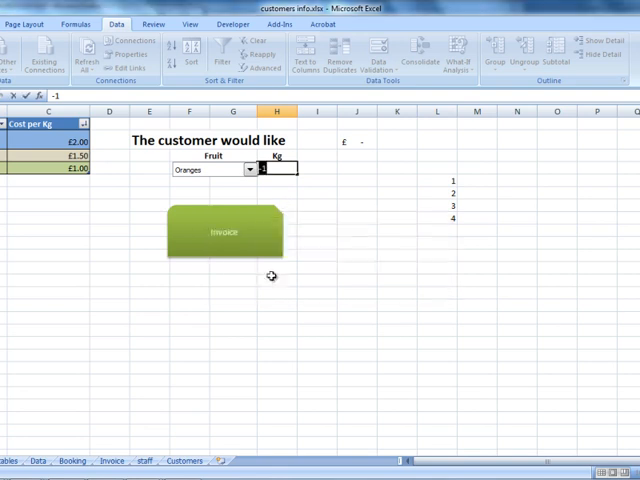
{"action": "mouse_move", "coordinate": [282, 261]}
{"action": "type", "text": "23.6"}
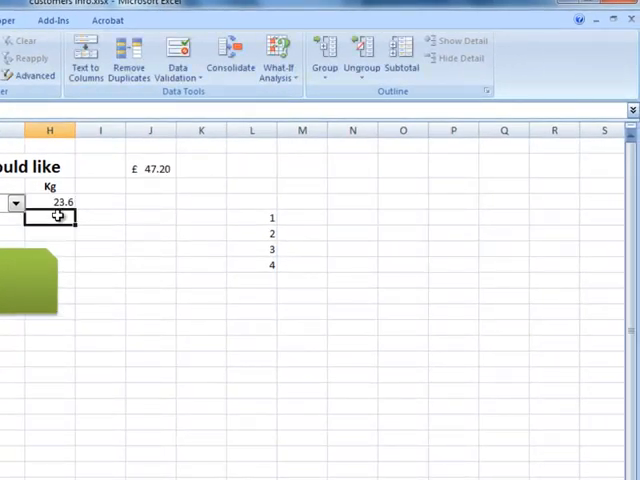
{"action": "left_click", "coordinate": [150, 168]}
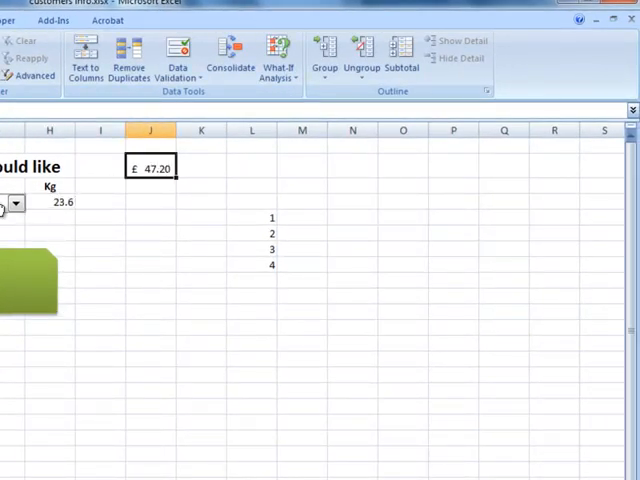
{"action": "left_click", "coordinate": [60, 202]}
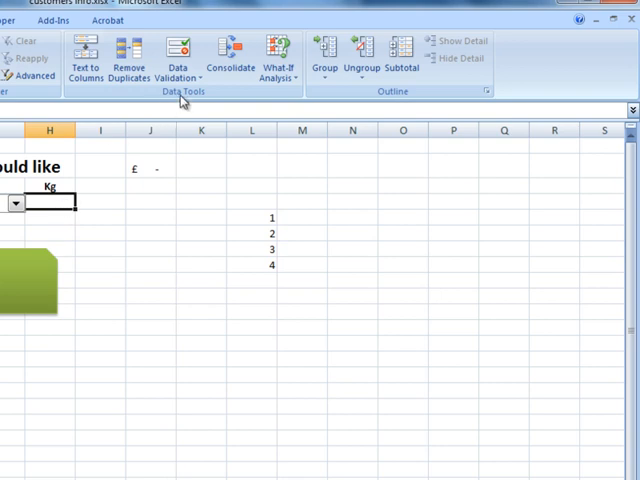
Step: Change H4's validation to an in-cell dropdown List with source 1–4
{"action": "left_click", "coordinate": [180, 55]}
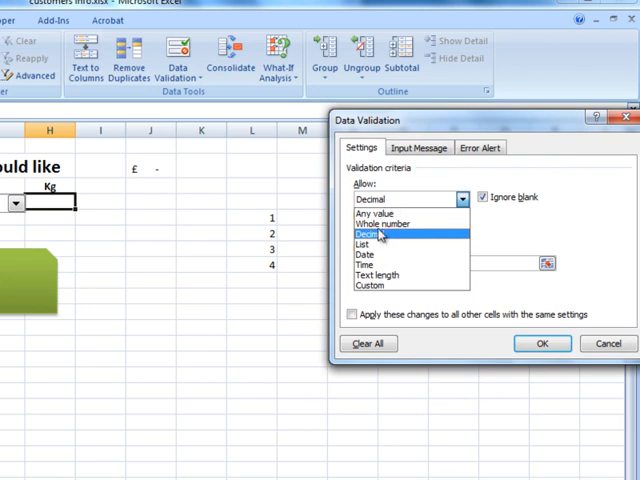
{"action": "left_click", "coordinate": [360, 244]}
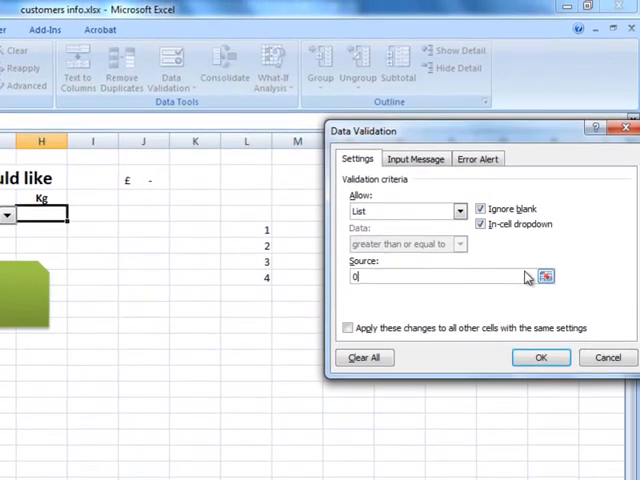
{"action": "left_click", "coordinate": [540, 357]}
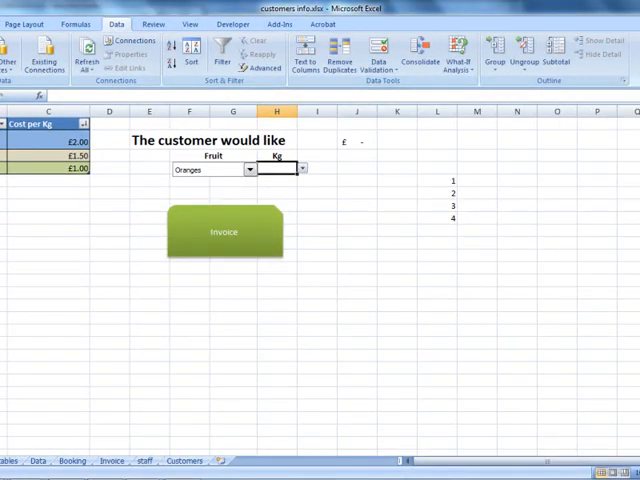
Step: Pick a Kg quantity from the dropdown for £6.00, then retry after 'fgg' and 5 are rejected
{"action": "left_click", "coordinate": [301, 169]}
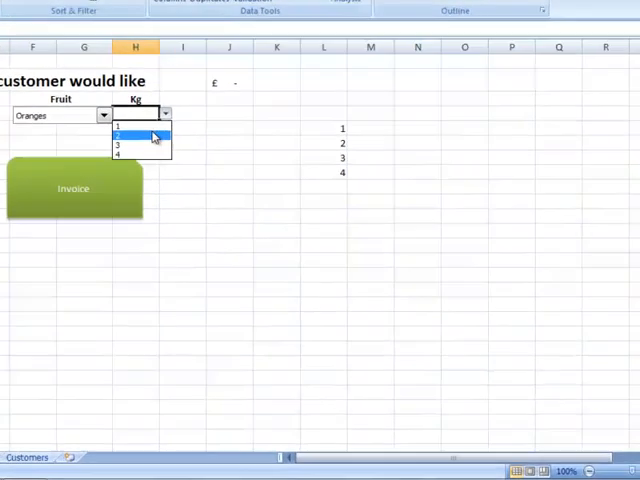
{"action": "left_click", "coordinate": [118, 145]}
{"action": "type", "text": "fgg"}
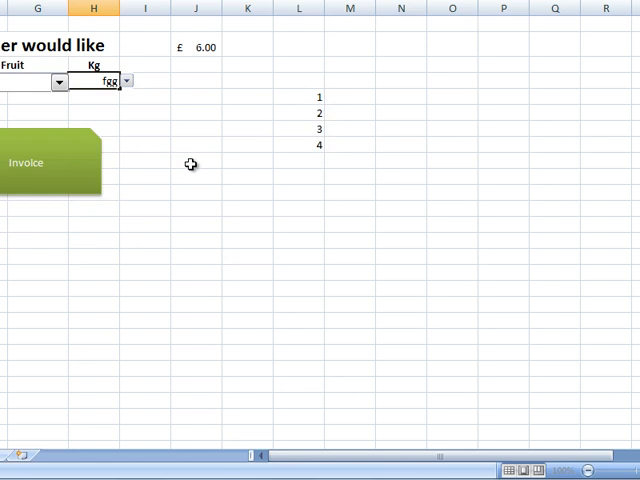
{"action": "key", "text": "Return"}
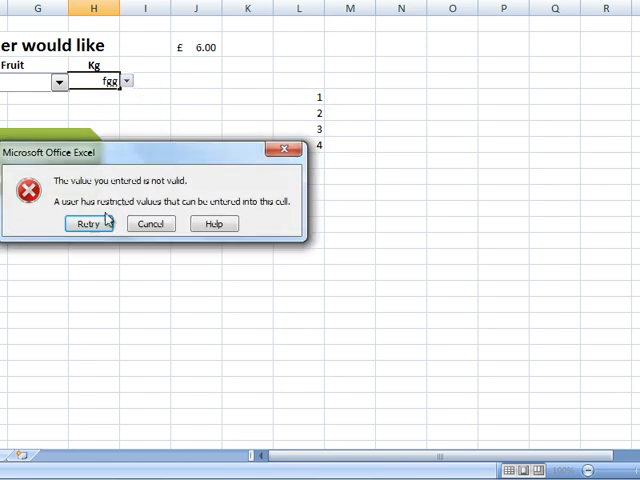
{"action": "left_click", "coordinate": [88, 223]}
{"action": "type", "text": "5"}
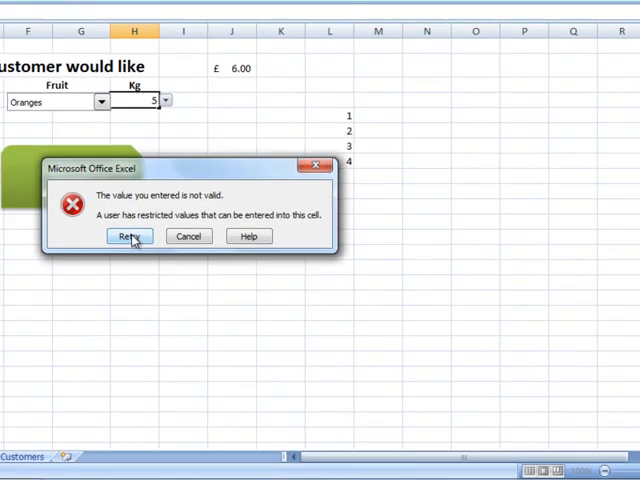
{"action": "left_click", "coordinate": [128, 236]}
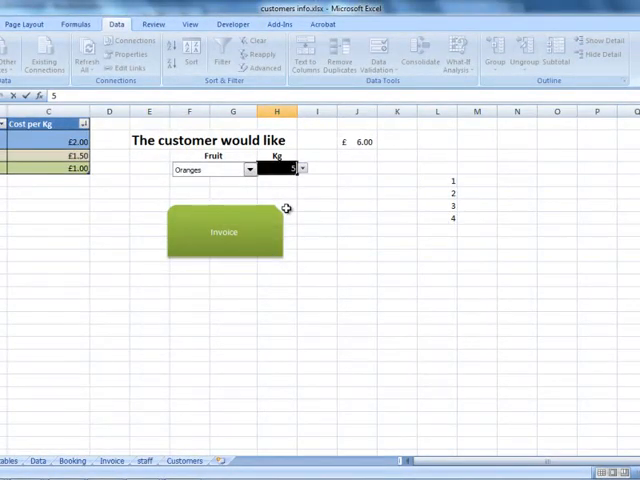